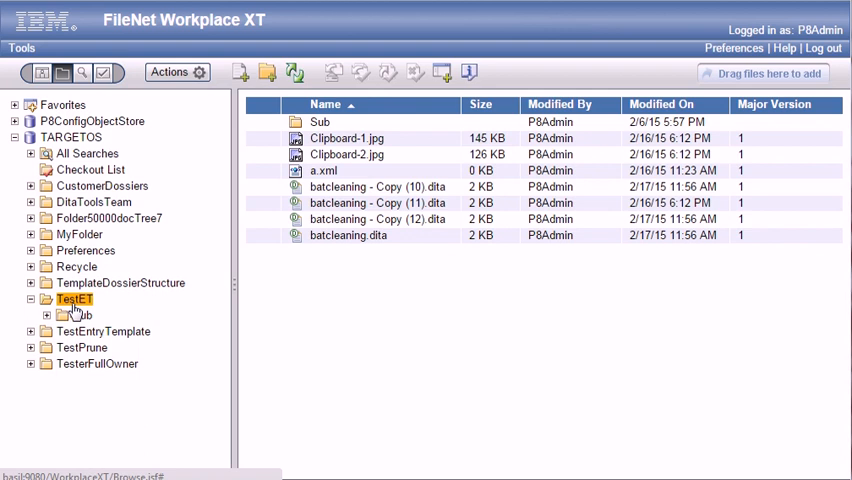
- Pick the misc doc entry template for TestET, then cancel adding a file
{"action": "right_click", "coordinate": [72, 299]}
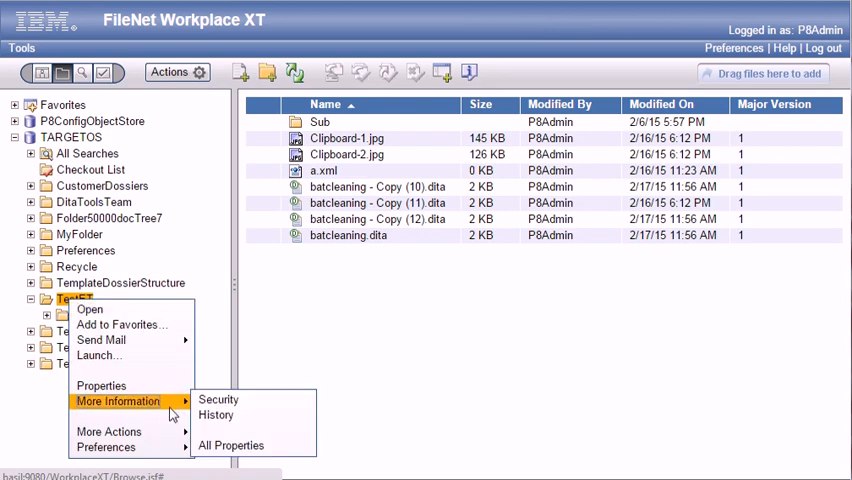
{"action": "mouse_move", "coordinate": [105, 447]}
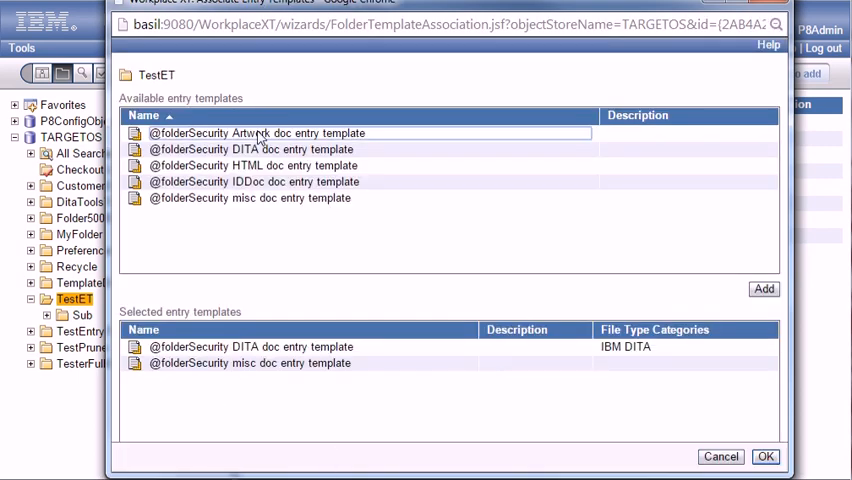
{"action": "left_click", "coordinate": [250, 149]}
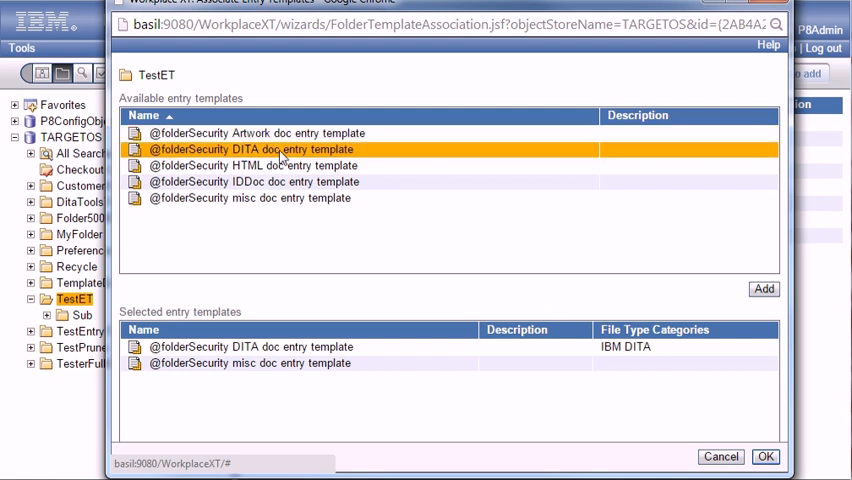
{"action": "left_click", "coordinate": [250, 363]}
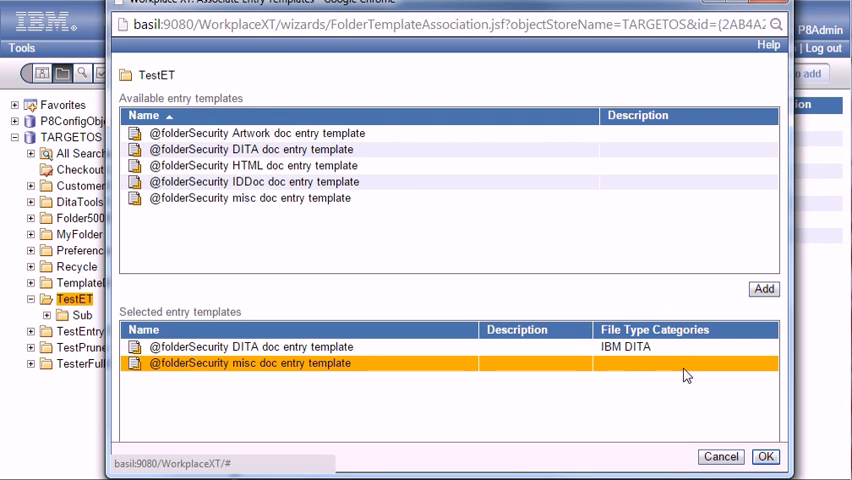
{"action": "mouse_move", "coordinate": [658, 360]}
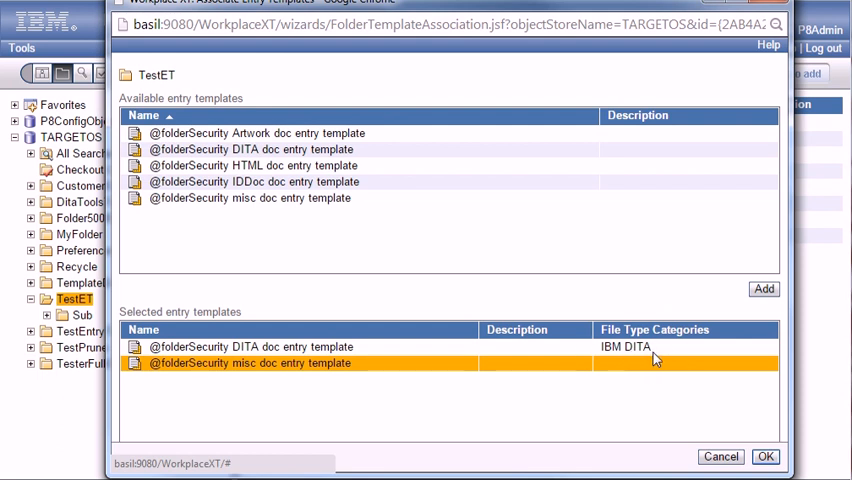
{"action": "mouse_move", "coordinate": [722, 456]}
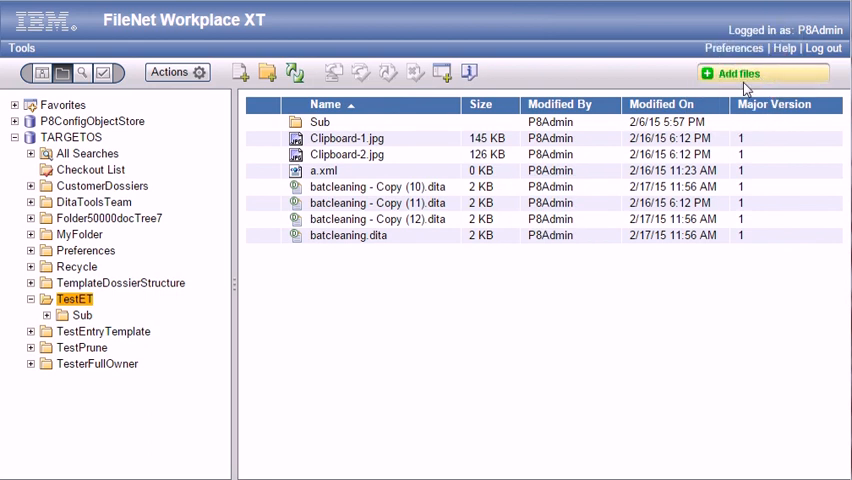
{"action": "left_click", "coordinate": [739, 74]}
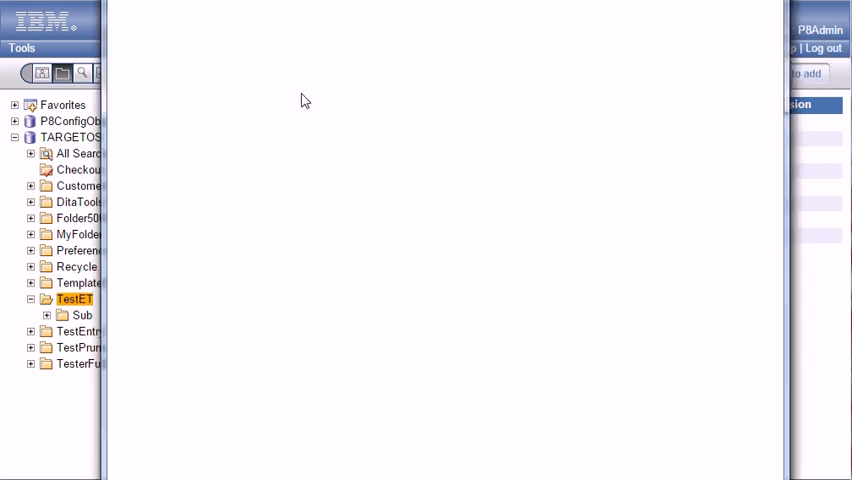
{"action": "mouse_move", "coordinate": [400, 465]}
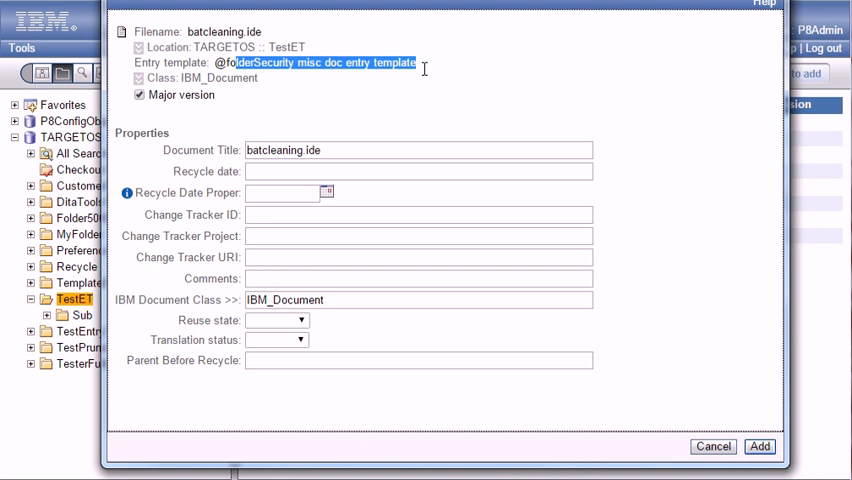
{"action": "left_click", "coordinate": [759, 446]}
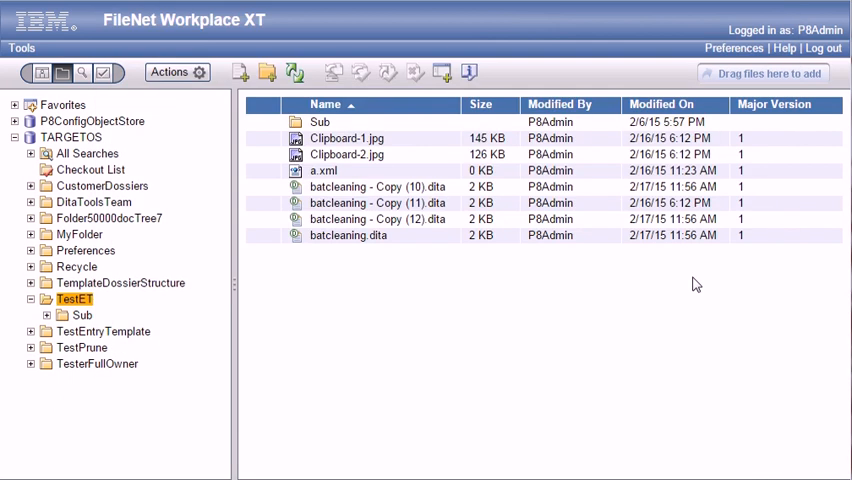
{"action": "mouse_move", "coordinate": [445, 258]}
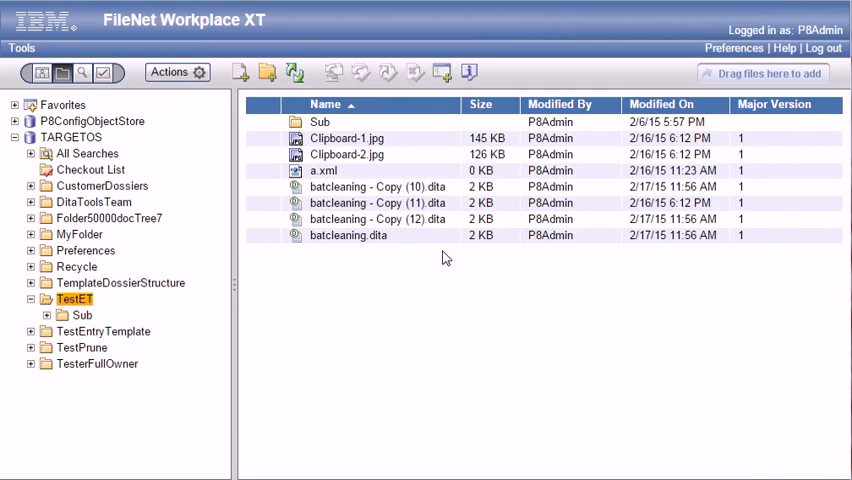
{"action": "mouse_move", "coordinate": [583, 252]}
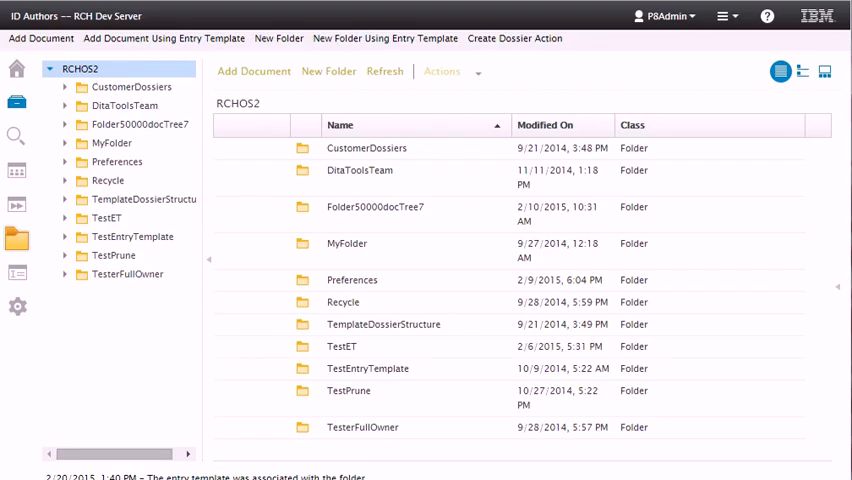
- Open TestET and cancel the batcleaning.ide and batcleaning.dita check-ins
{"action": "left_click", "coordinate": [106, 217]}
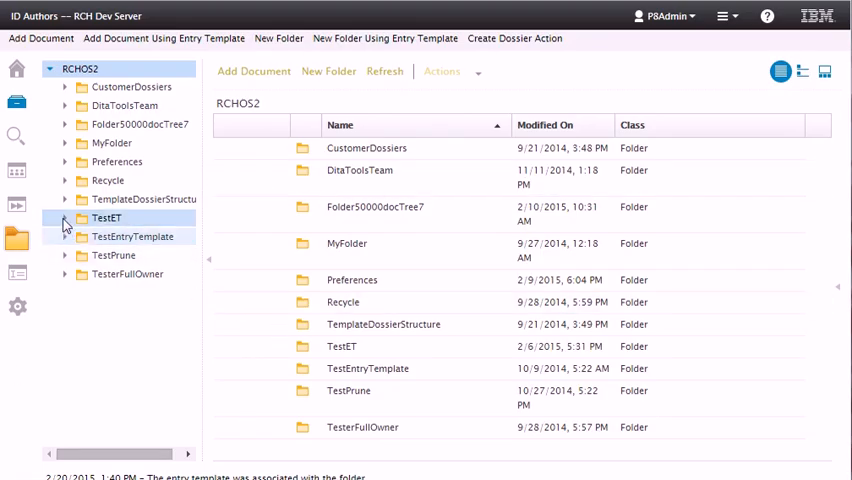
{"action": "left_click", "coordinate": [65, 218]}
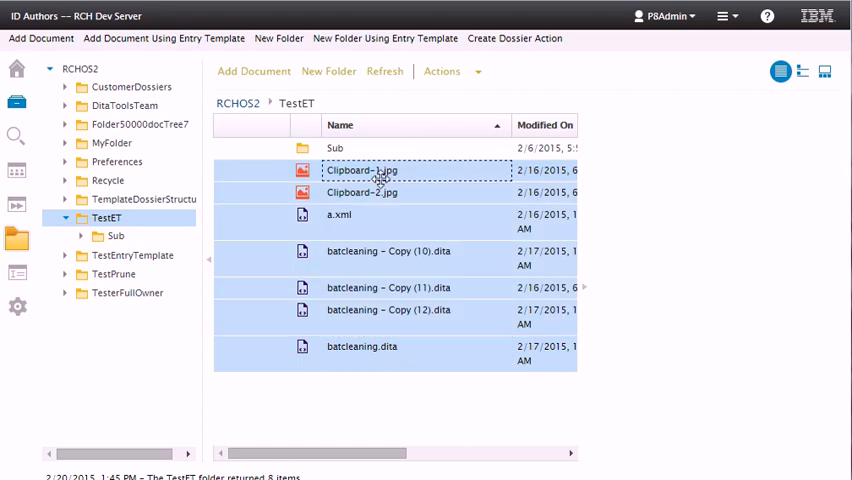
{"action": "right_click", "coordinate": [375, 170]}
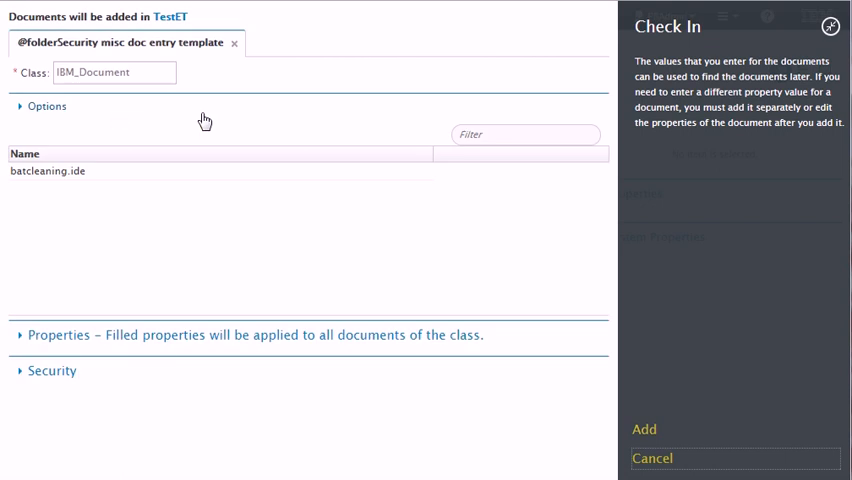
{"action": "mouse_move", "coordinate": [155, 82]}
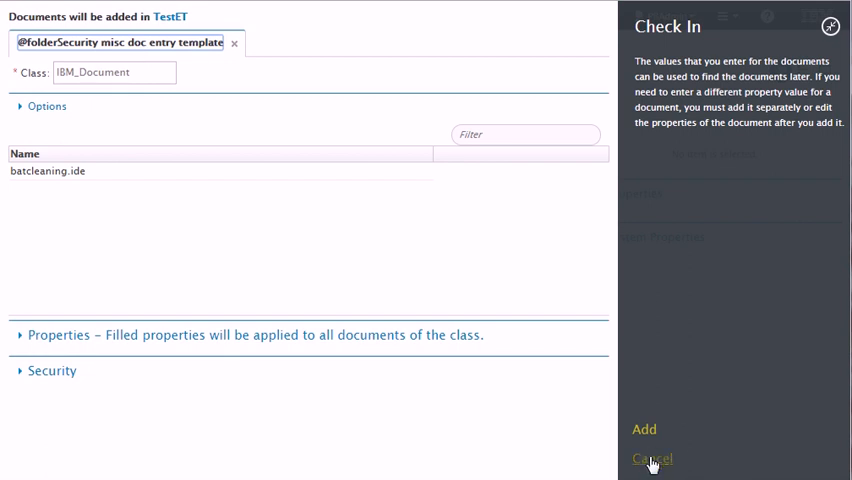
{"action": "left_click", "coordinate": [652, 459]}
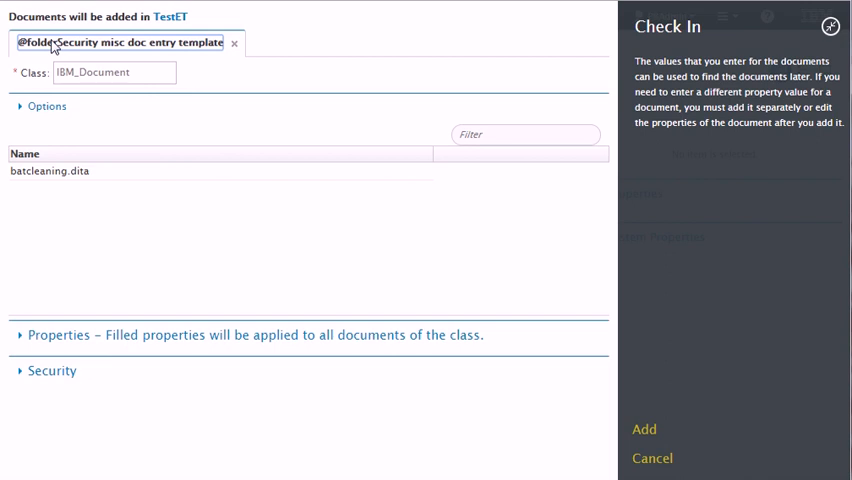
{"action": "mouse_move", "coordinate": [651, 458]}
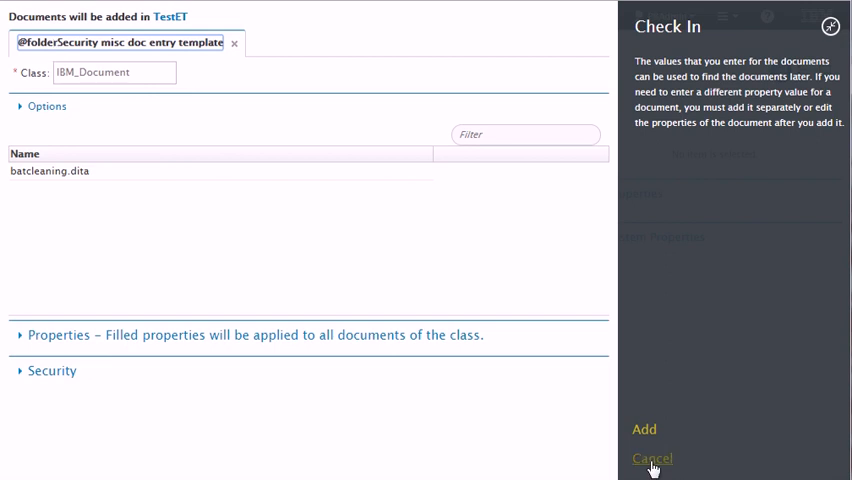
{"action": "left_click", "coordinate": [652, 458]}
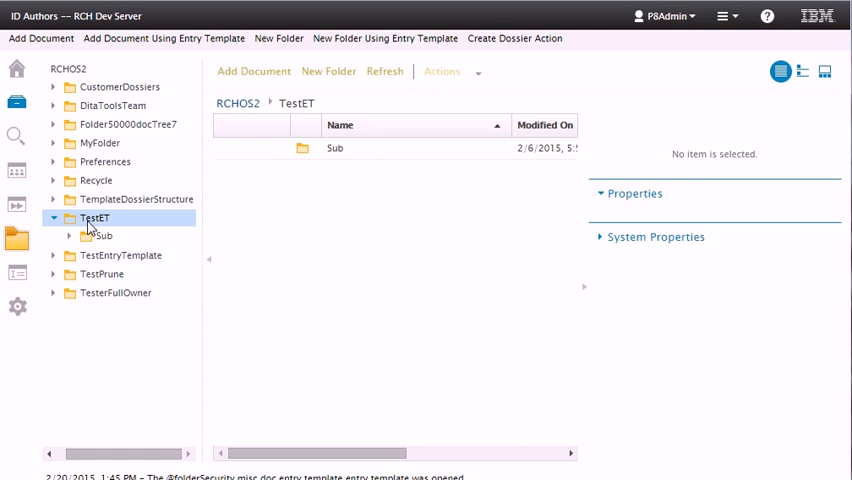
{"action": "right_click", "coordinate": [95, 218]}
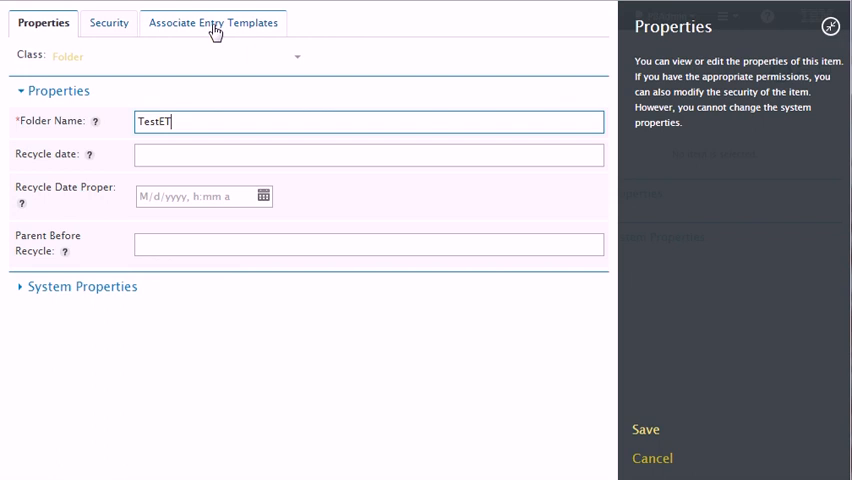
{"action": "left_click", "coordinate": [213, 22]}
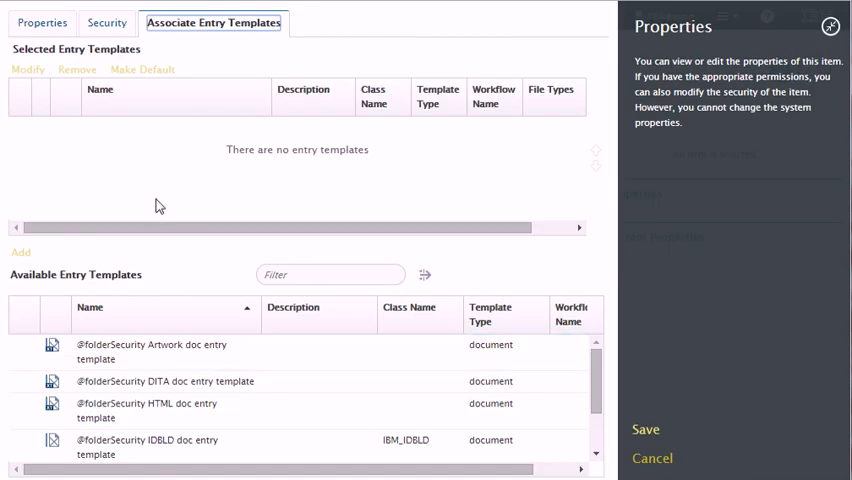
{"action": "mouse_move", "coordinate": [183, 56]}
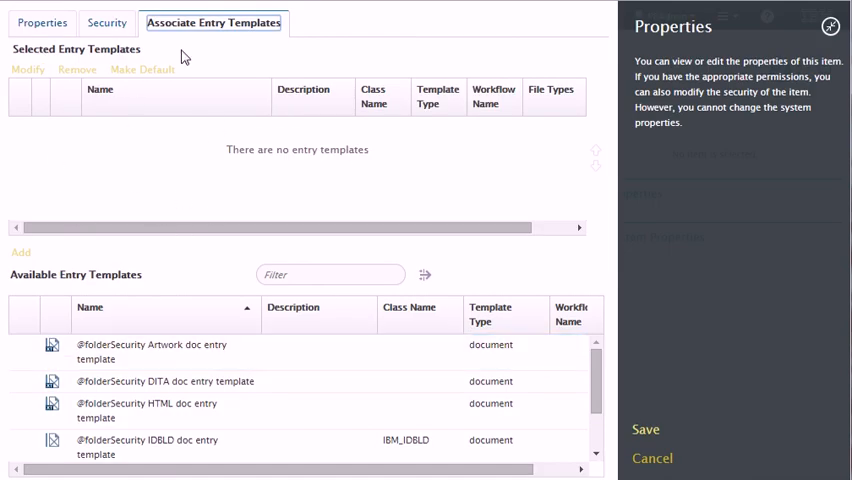
{"action": "mouse_move", "coordinate": [539, 178]}
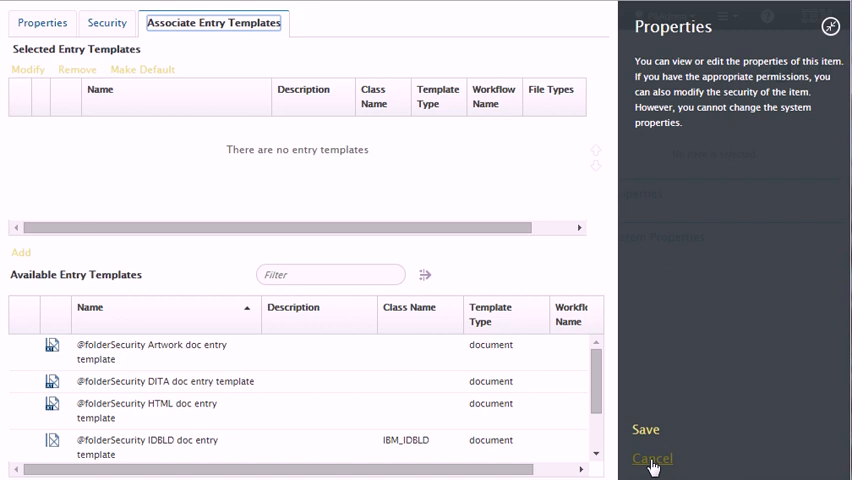
{"action": "left_click", "coordinate": [651, 458]}
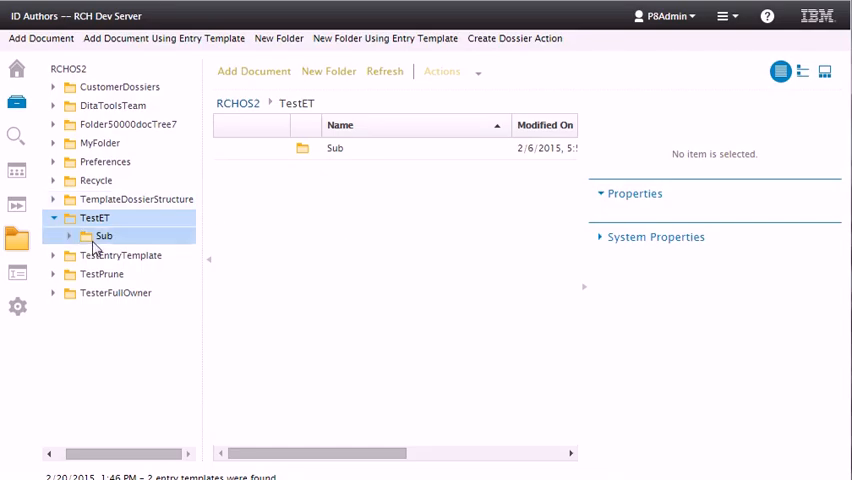
- Open the Sub folder and cancel the batcleaning.idd and batcleaning.dita add-document dialogs
{"action": "left_click", "coordinate": [104, 235]}
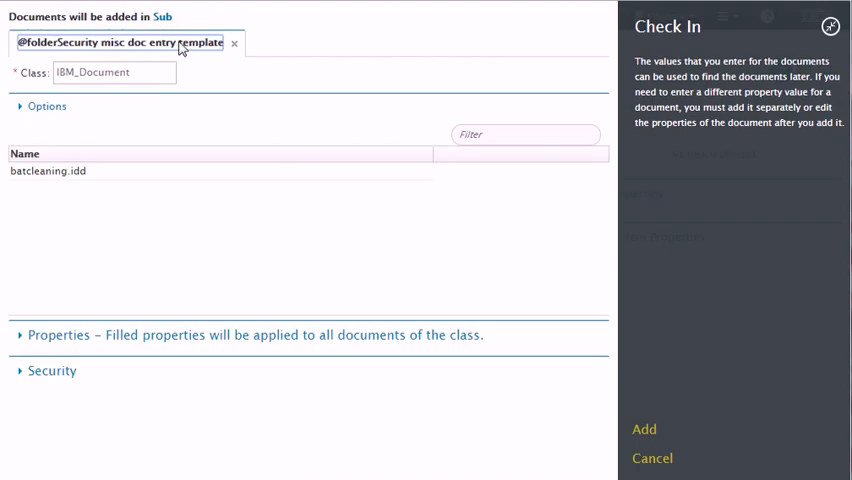
{"action": "left_click", "coordinate": [48, 171]}
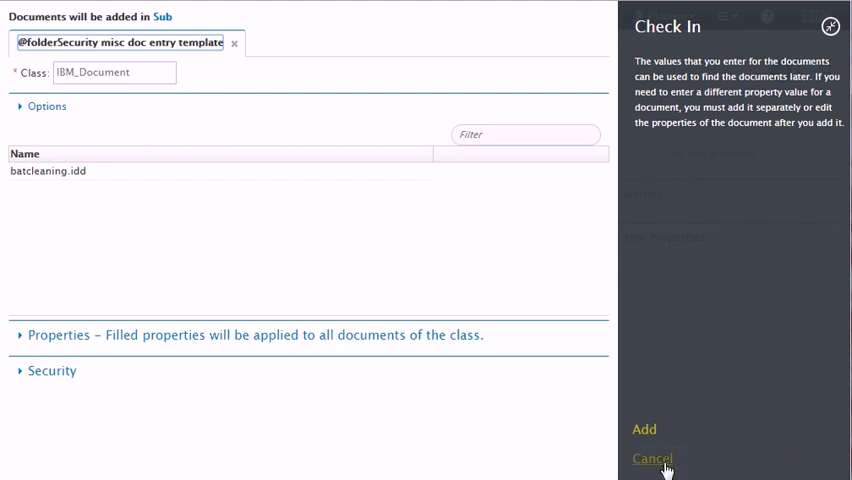
{"action": "left_click", "coordinate": [651, 458]}
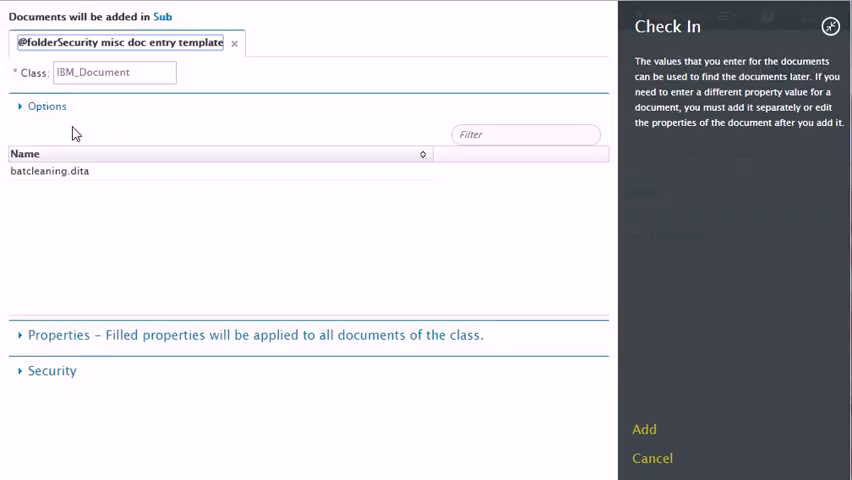
{"action": "left_click", "coordinate": [50, 170]}
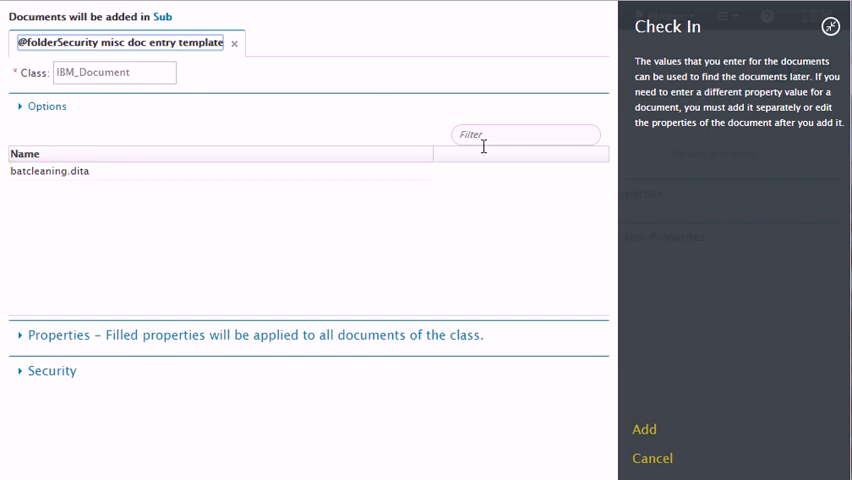
{"action": "left_click", "coordinate": [652, 458]}
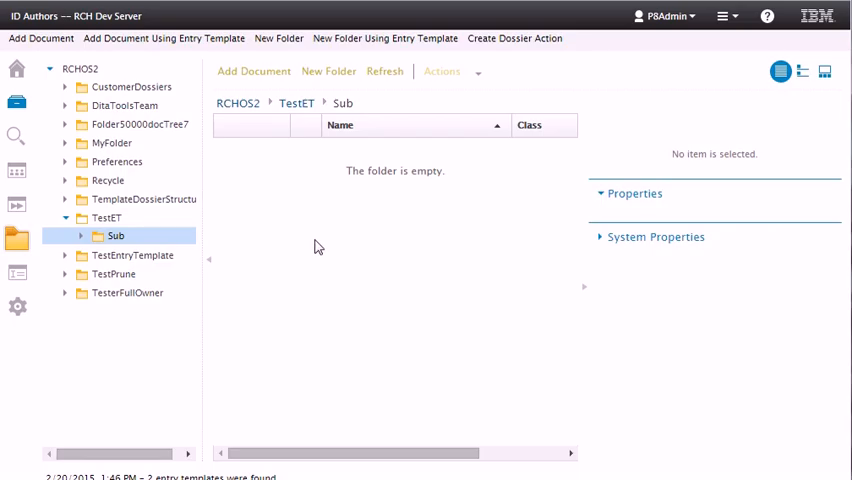
- Read Sub's inherited association error for file type i0dwzm4z, then discard property changes
{"action": "right_click", "coordinate": [115, 235]}
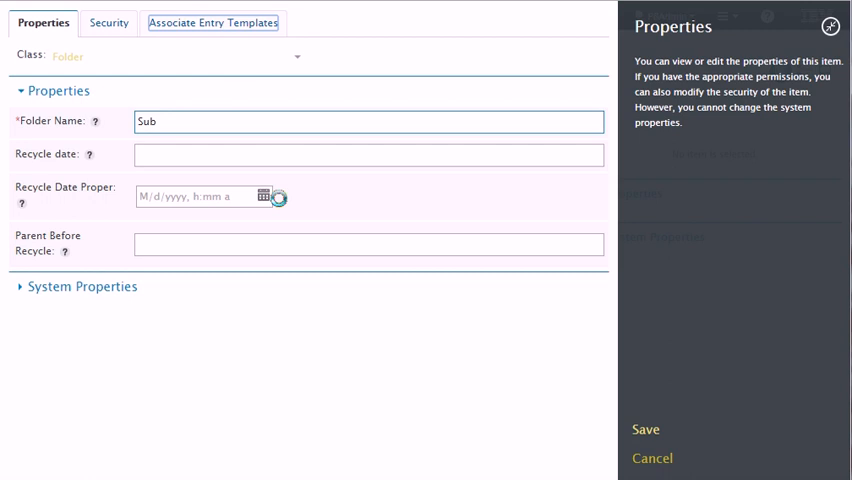
{"action": "left_click", "coordinate": [213, 22]}
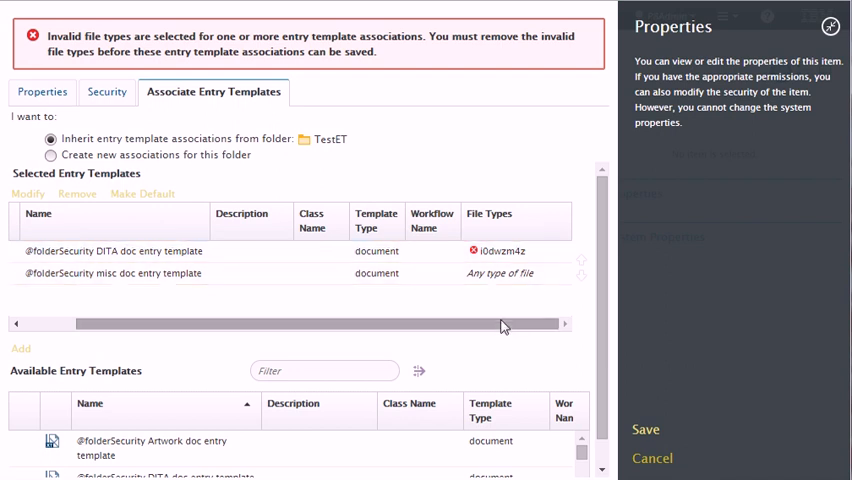
{"action": "mouse_move", "coordinate": [505, 331]}
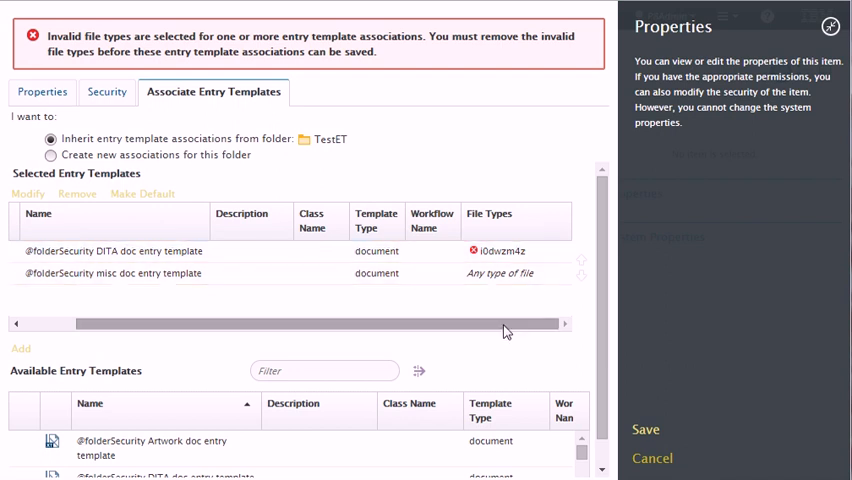
{"action": "left_click_drag", "start_coordinate": [500, 323], "coordinate": [370, 323]}
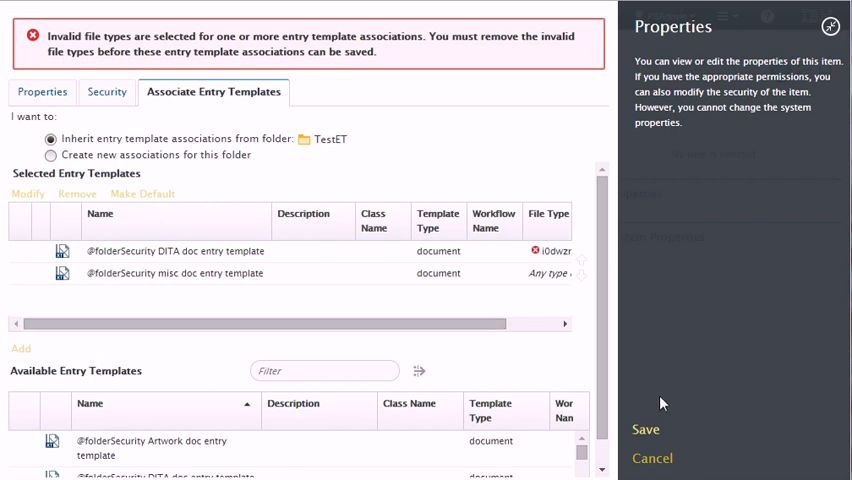
{"action": "left_click", "coordinate": [175, 251]}
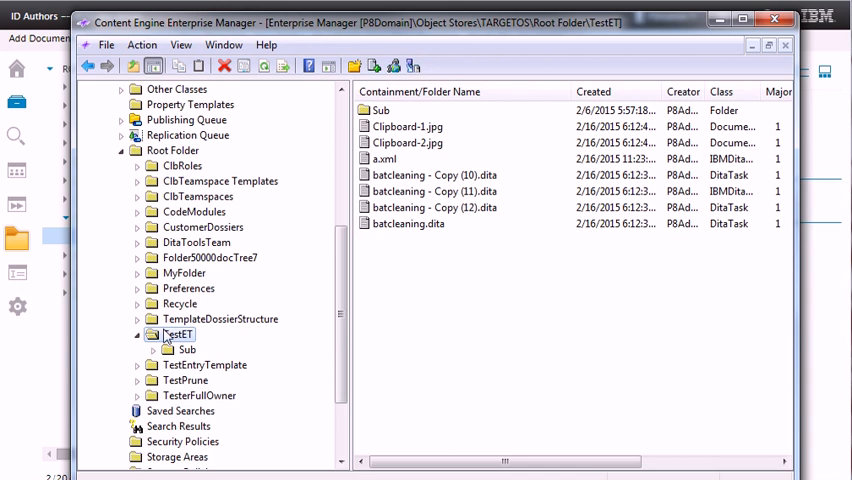
- Inspect TestET's annotation file0.xml for the i0dwzm4z file type, then close properties
{"action": "right_click", "coordinate": [178, 334]}
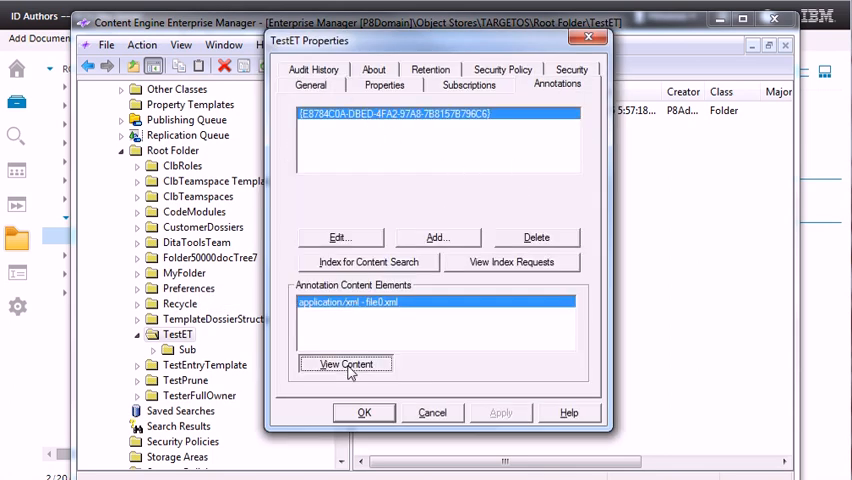
{"action": "left_click", "coordinate": [346, 364]}
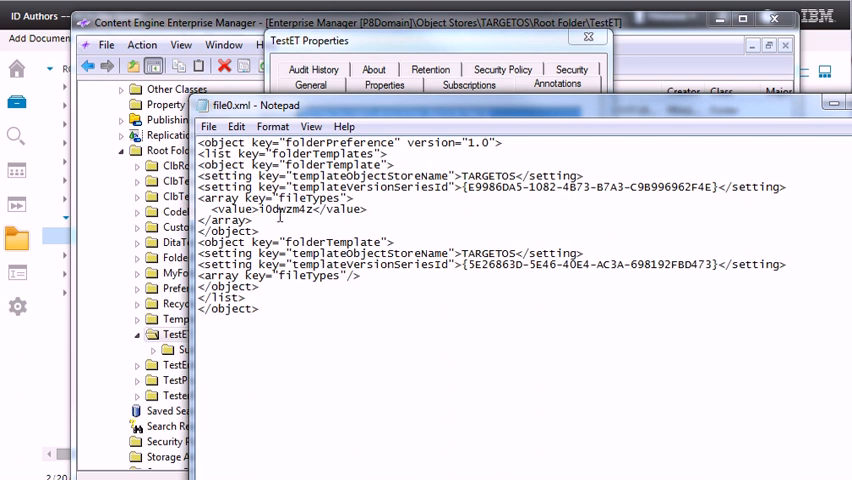
{"action": "double_click", "coordinate": [285, 209]}
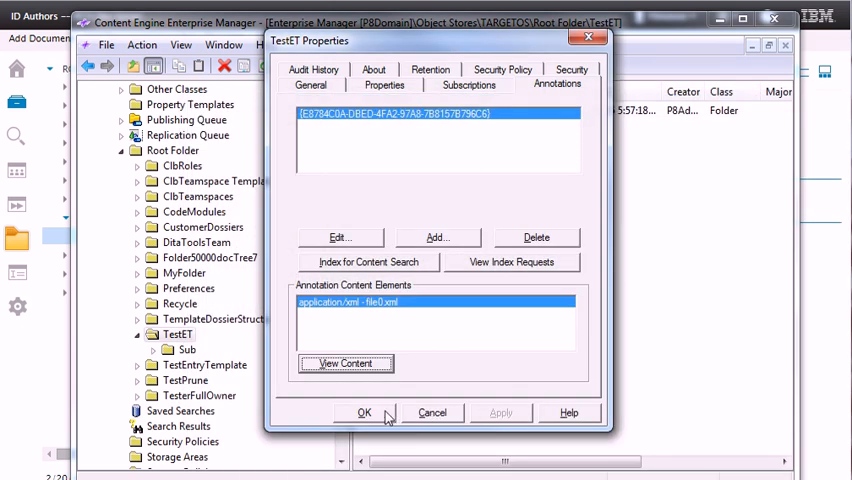
{"action": "left_click", "coordinate": [364, 412]}
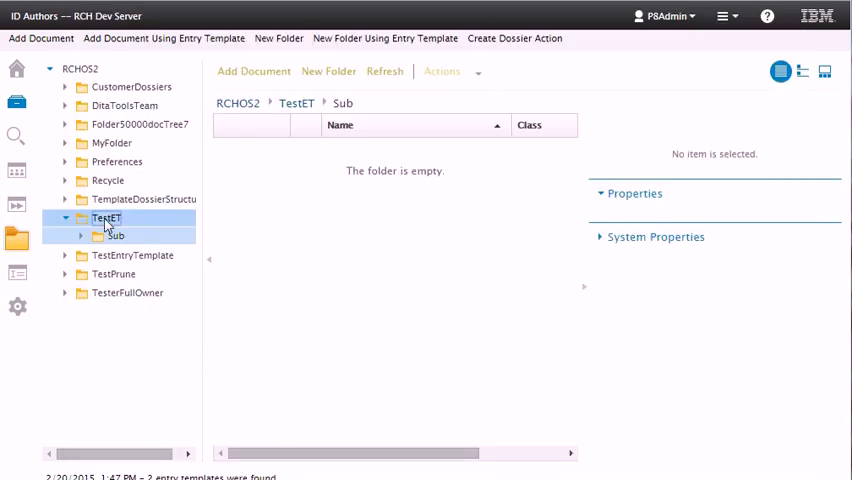
- Select TestET in the folder tree and bring up its action menu
{"action": "left_click", "coordinate": [107, 217]}
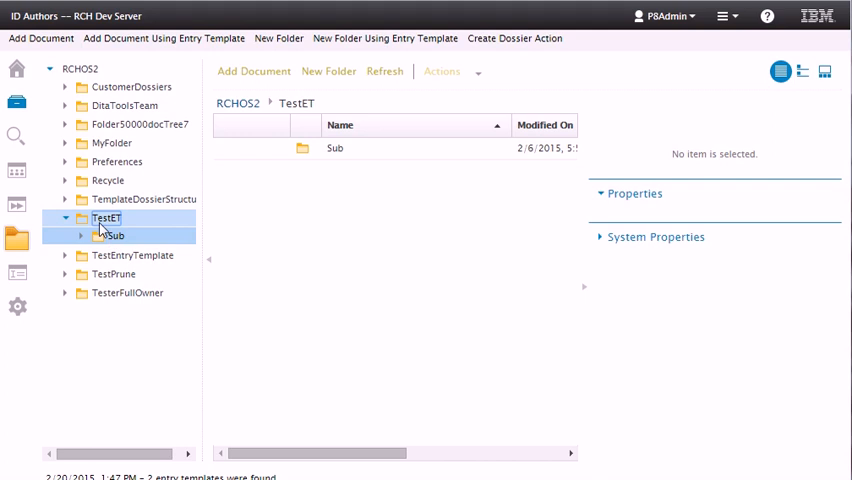
{"action": "right_click", "coordinate": [106, 218]}
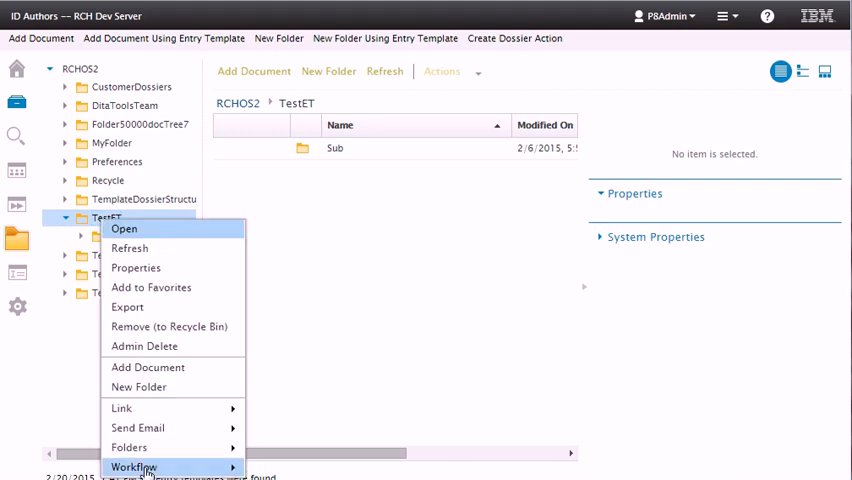
{"action": "mouse_move", "coordinate": [137, 427]}
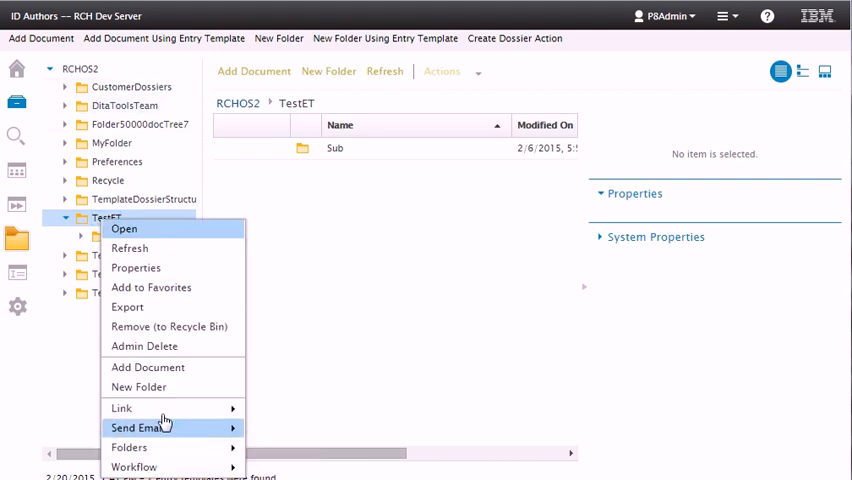
{"action": "mouse_move", "coordinate": [135, 267]}
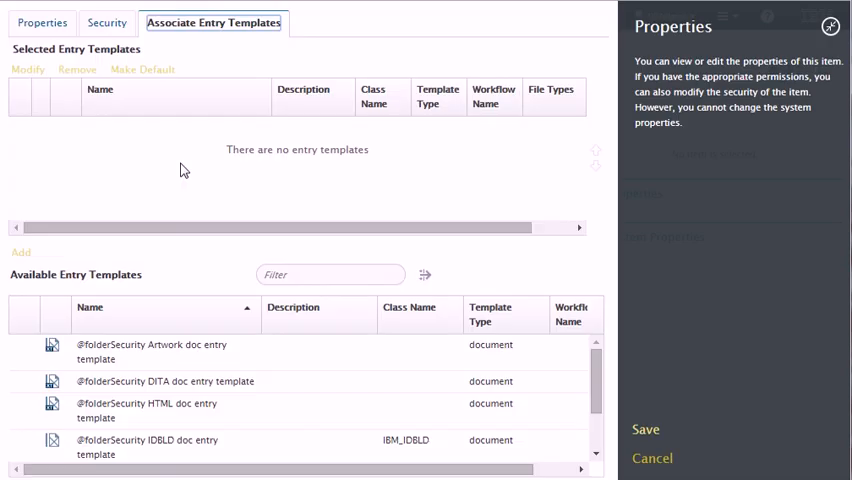
{"action": "left_click", "coordinate": [150, 381]}
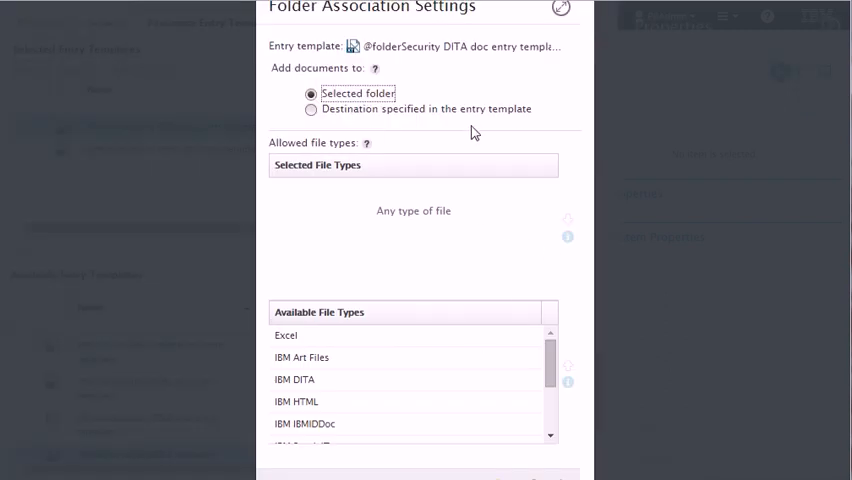
{"action": "left_click", "coordinate": [296, 401]}
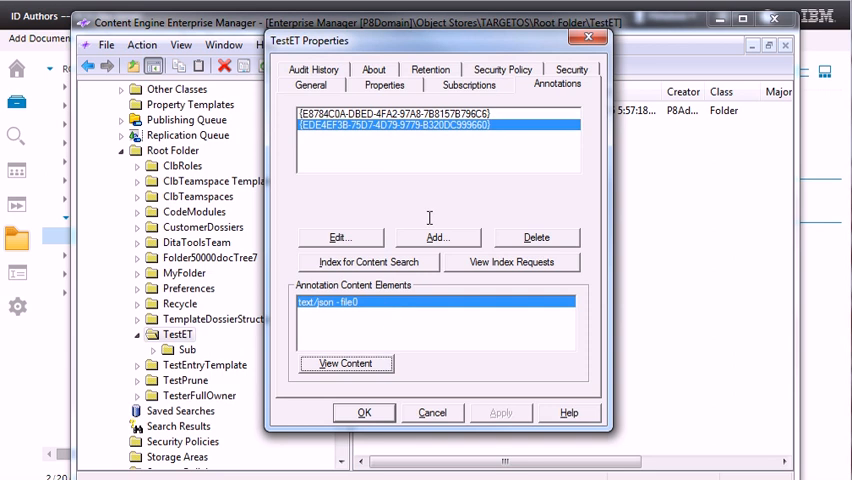
- Inspect TestET's new text/json file0 annotation content in Content Engine Enterprise Manager
{"action": "left_click", "coordinate": [346, 363]}
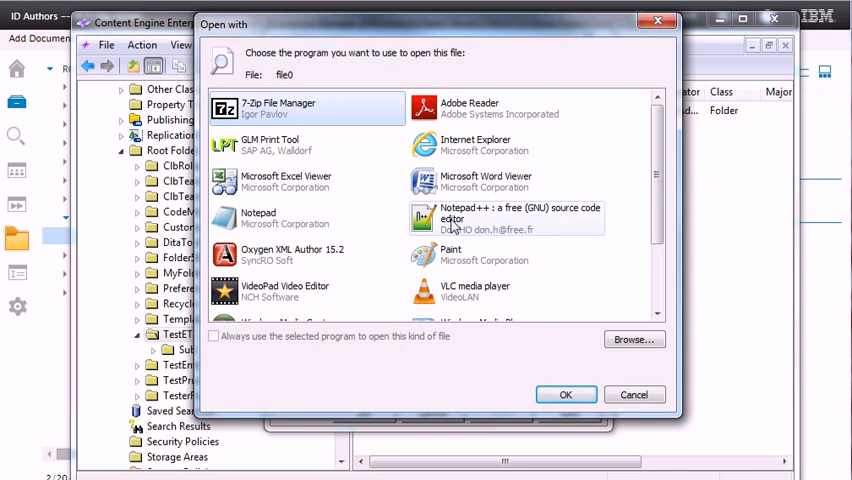
{"action": "left_click", "coordinate": [565, 393]}
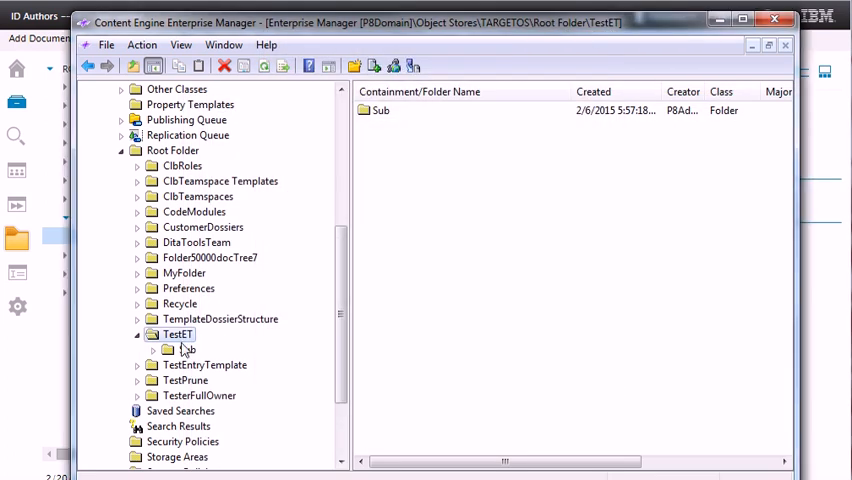
{"action": "right_click", "coordinate": [177, 334]}
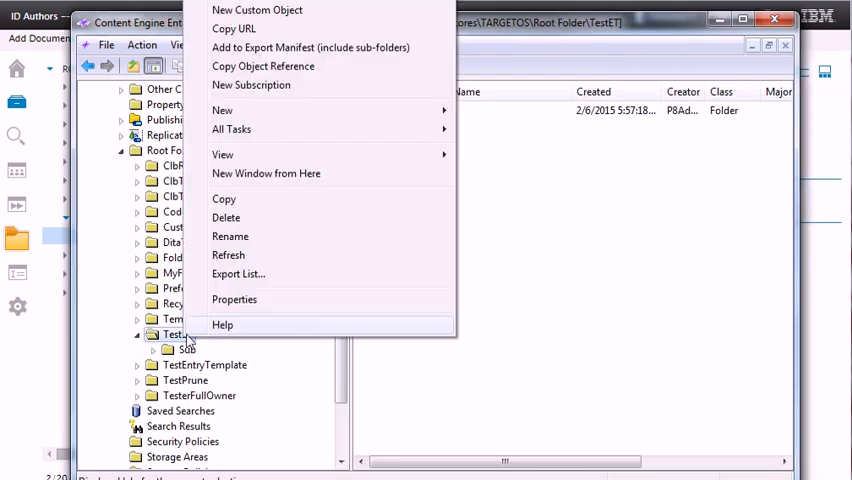
{"action": "left_click", "coordinate": [234, 299]}
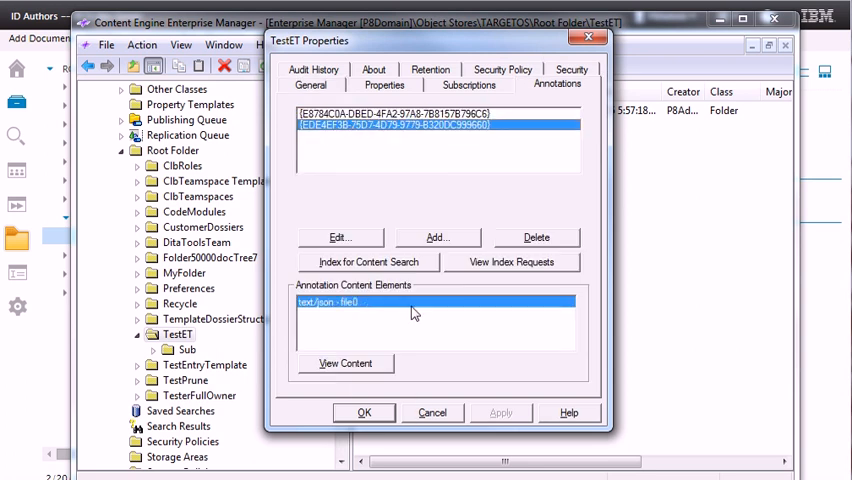
{"action": "left_click", "coordinate": [536, 237]}
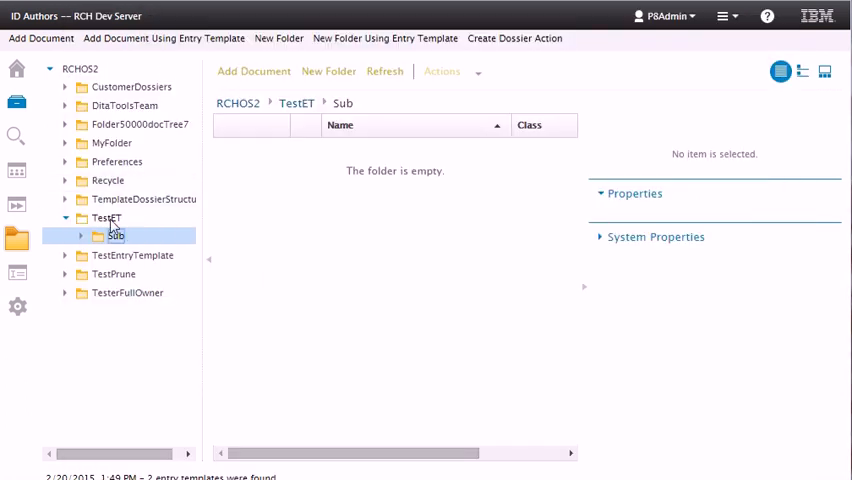
- Open TestET, then go back to the RCHOS2 repository root
{"action": "left_click", "coordinate": [106, 218]}
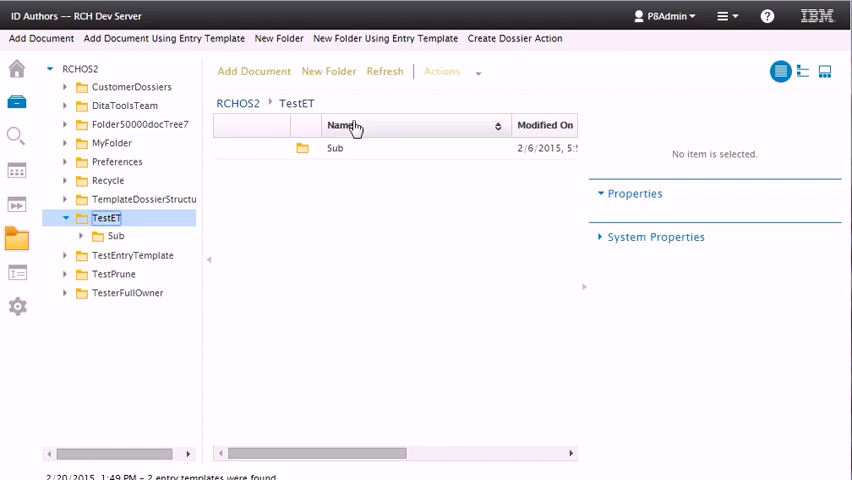
{"action": "left_click", "coordinate": [340, 124]}
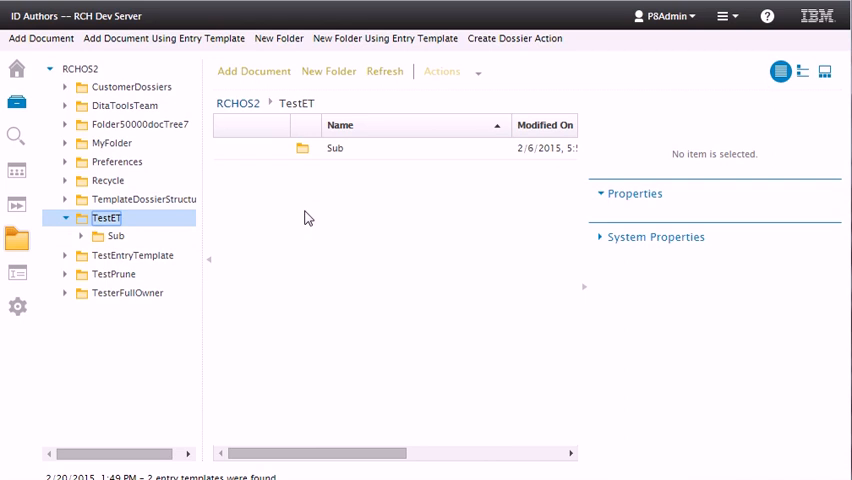
{"action": "mouse_move", "coordinate": [363, 246]}
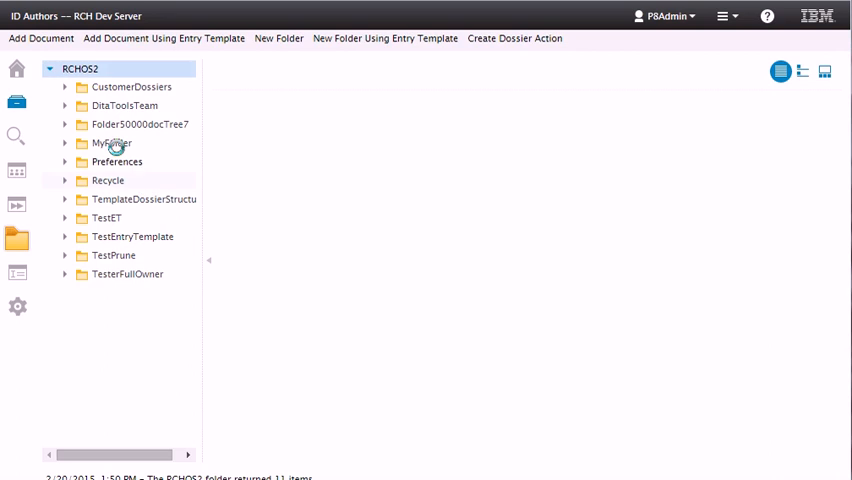
{"action": "right_click", "coordinate": [80, 68]}
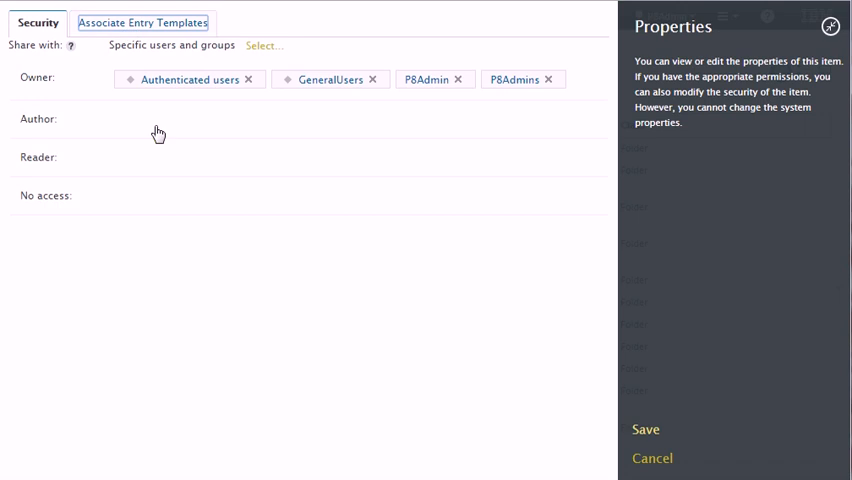
{"action": "left_click", "coordinate": [143, 22]}
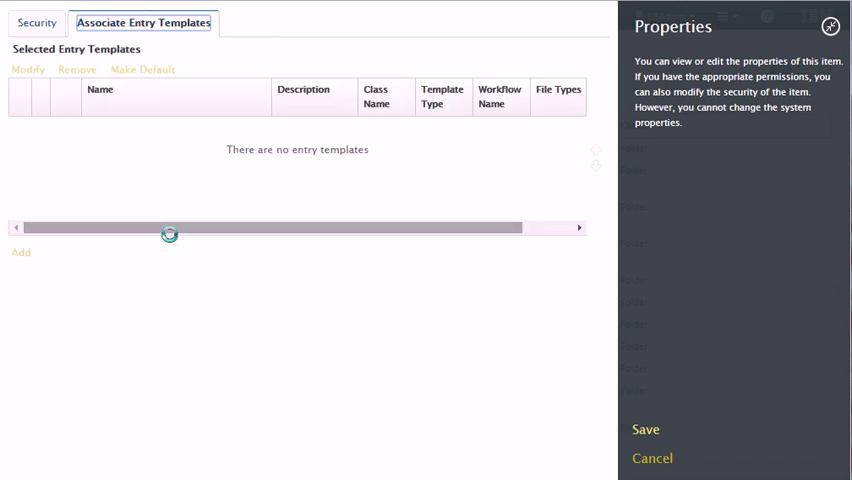
{"action": "left_click", "coordinate": [20, 252]}
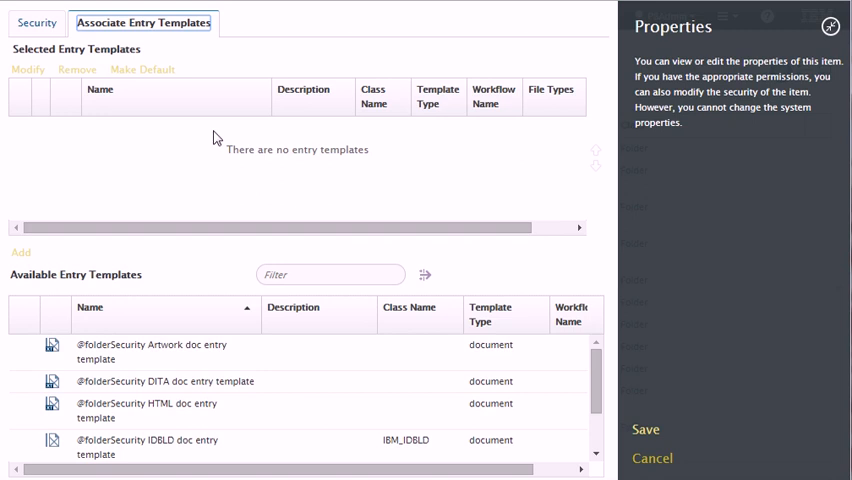
{"action": "left_click", "coordinate": [165, 381]}
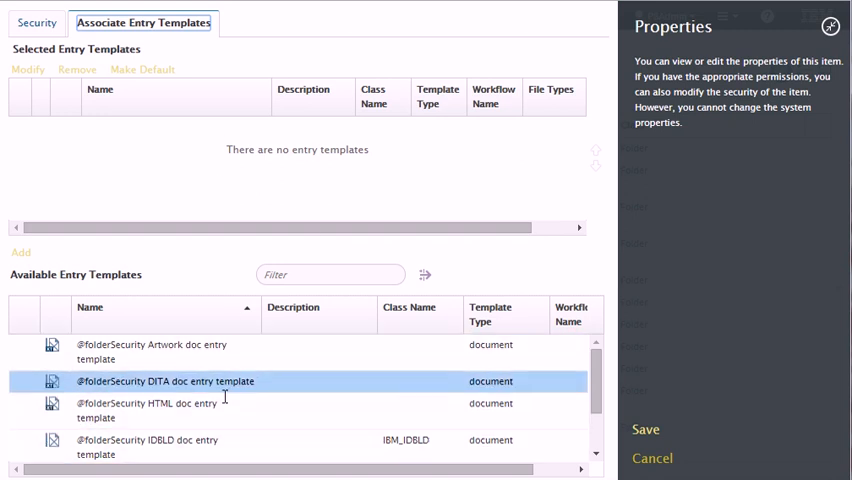
{"action": "left_click", "coordinate": [165, 381]}
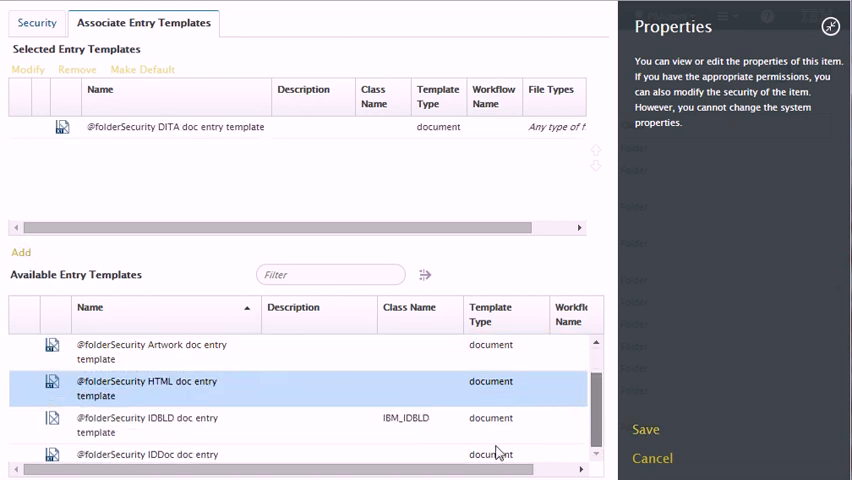
{"action": "scroll", "scroll_direction": "down", "scroll_amount": 3}
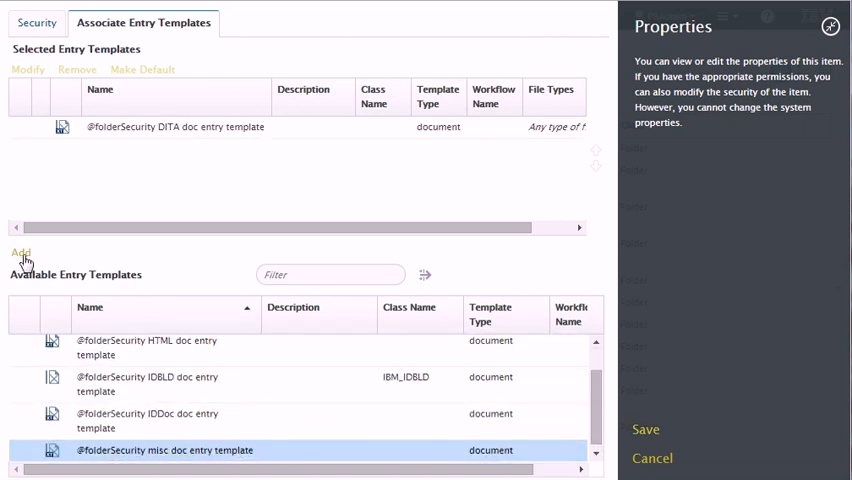
{"action": "left_click", "coordinate": [20, 252]}
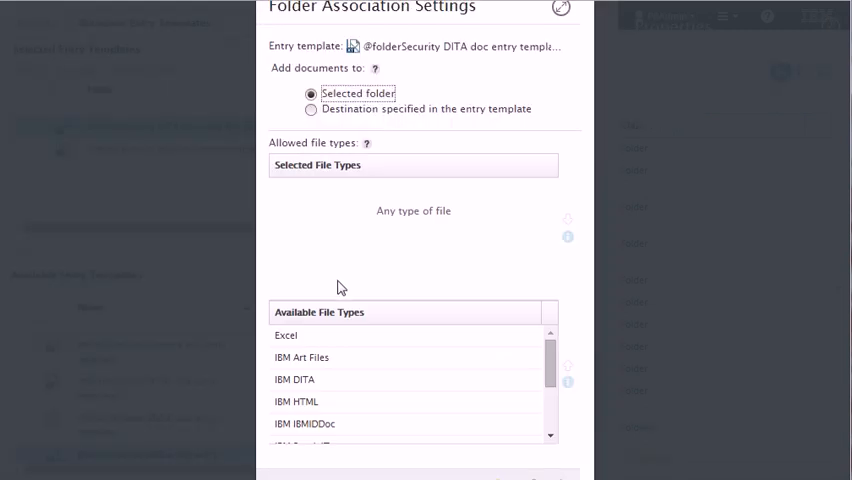
{"action": "double_click", "coordinate": [301, 379]}
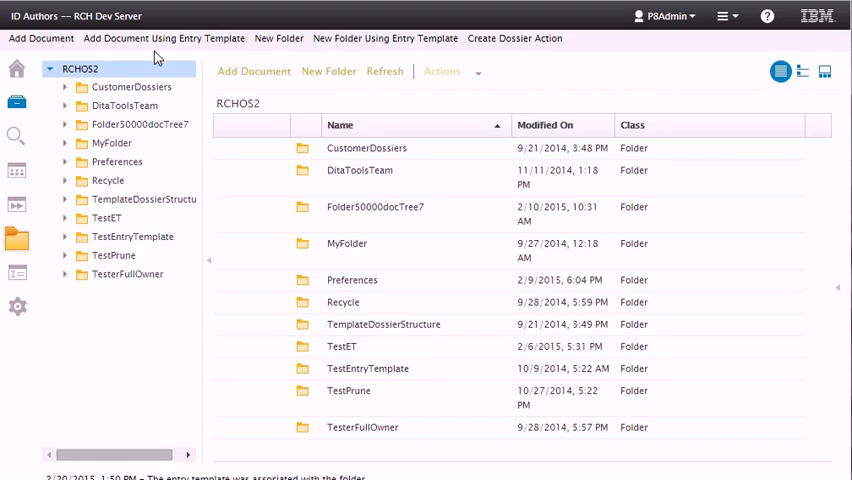
- Select the TestET folder in the folder tree
{"action": "left_click", "coordinate": [106, 218]}
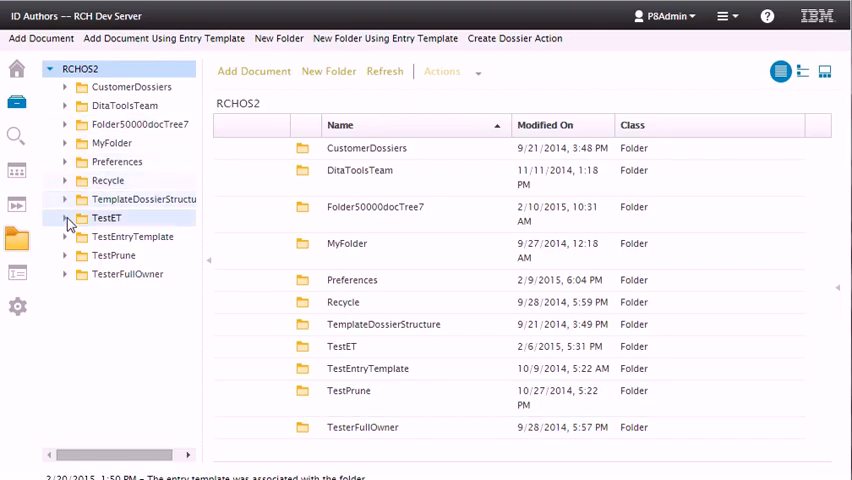
{"action": "left_click", "coordinate": [106, 217]}
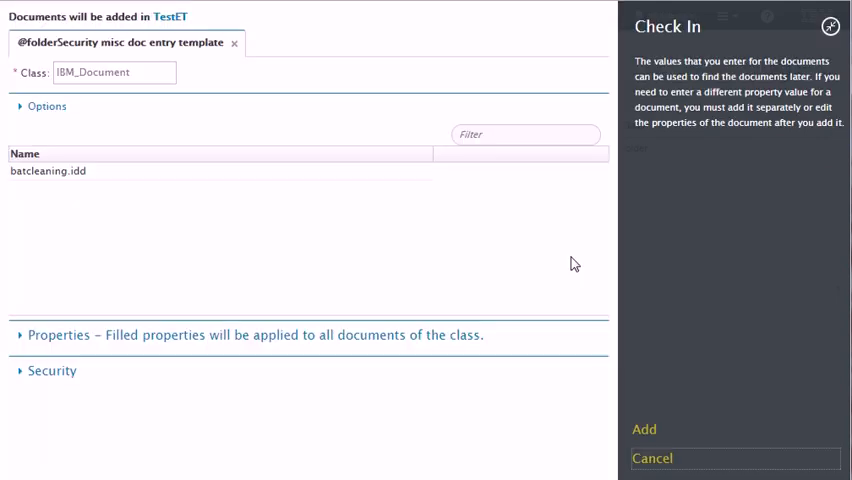
{"action": "mouse_move", "coordinate": [307, 80]}
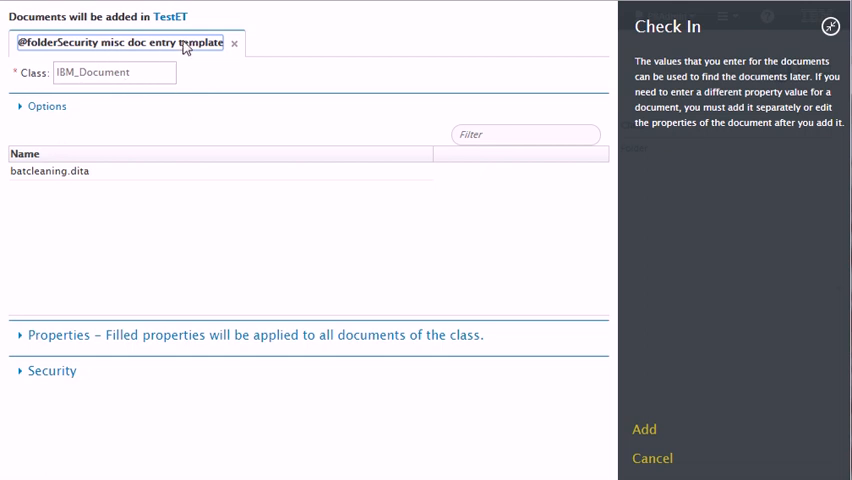
{"action": "mouse_move", "coordinate": [651, 458]}
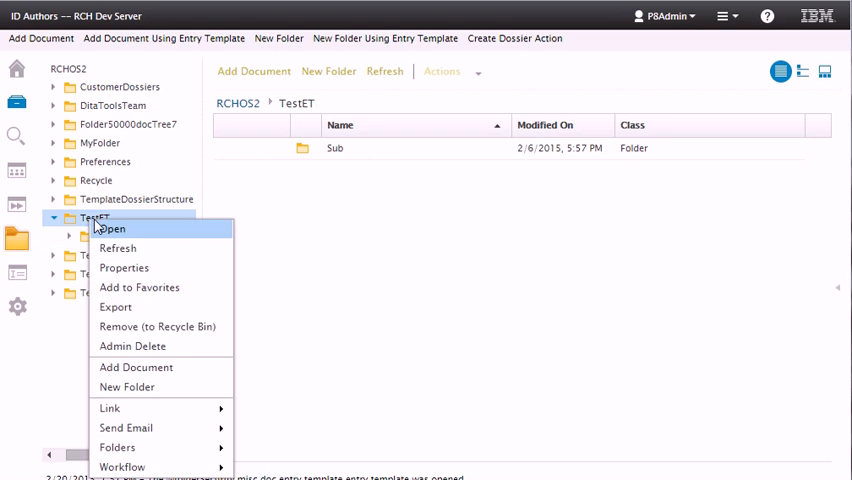
{"action": "mouse_move", "coordinate": [157, 337]}
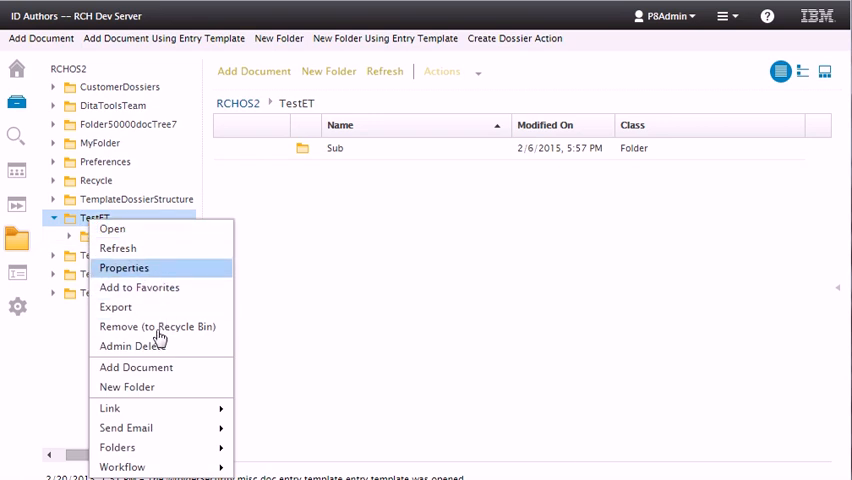
- Check TestET's associated entry templates, browse its empty Sub folder, then return to the RCHOS2 root
{"action": "left_click", "coordinate": [124, 267]}
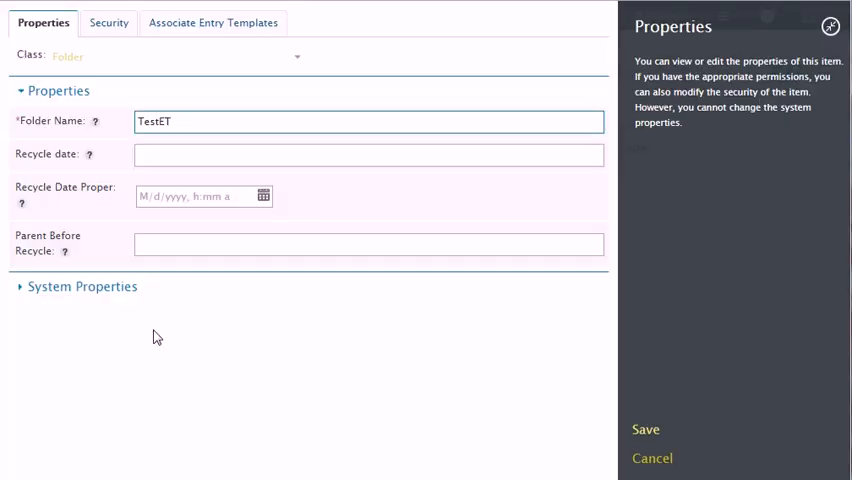
{"action": "left_click", "coordinate": [213, 22]}
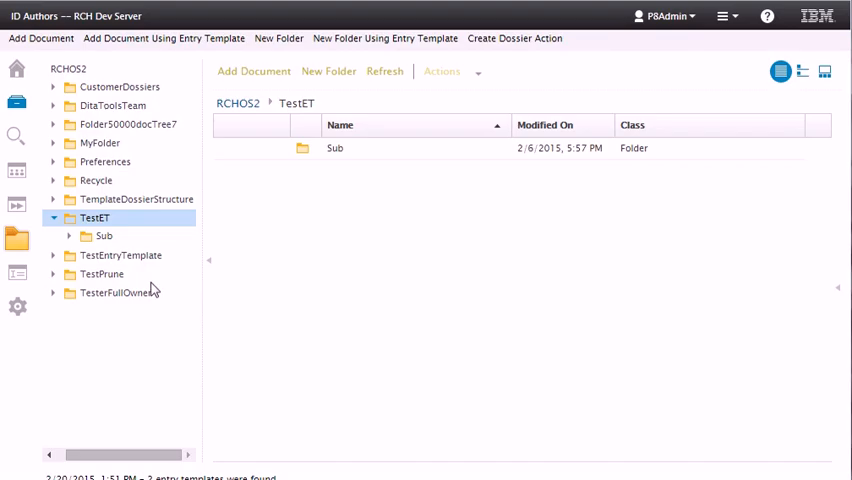
{"action": "right_click", "coordinate": [104, 235]}
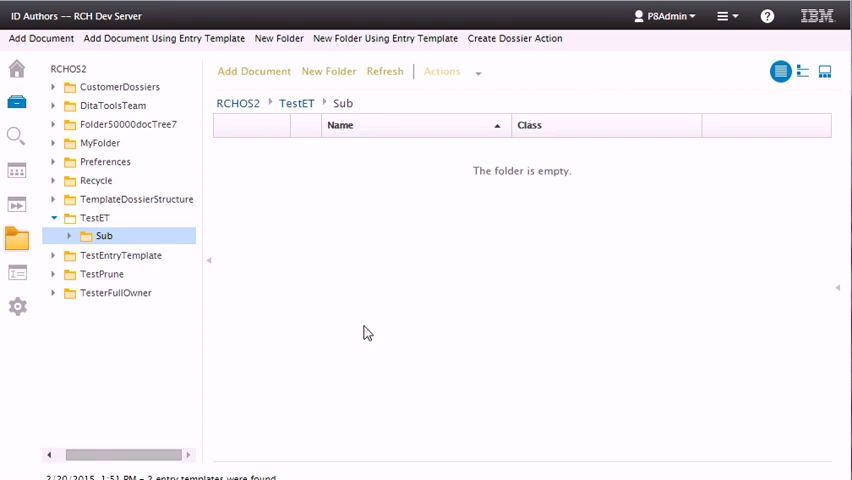
{"action": "left_click", "coordinate": [80, 68]}
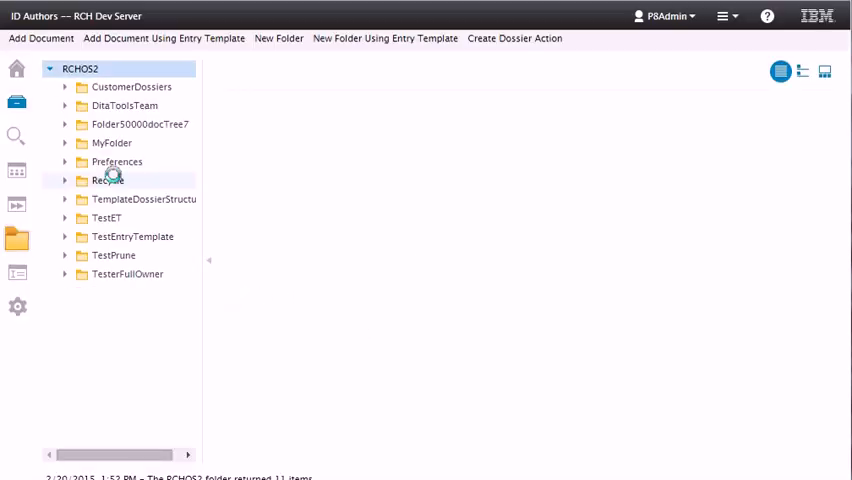
{"action": "left_click", "coordinate": [80, 68]}
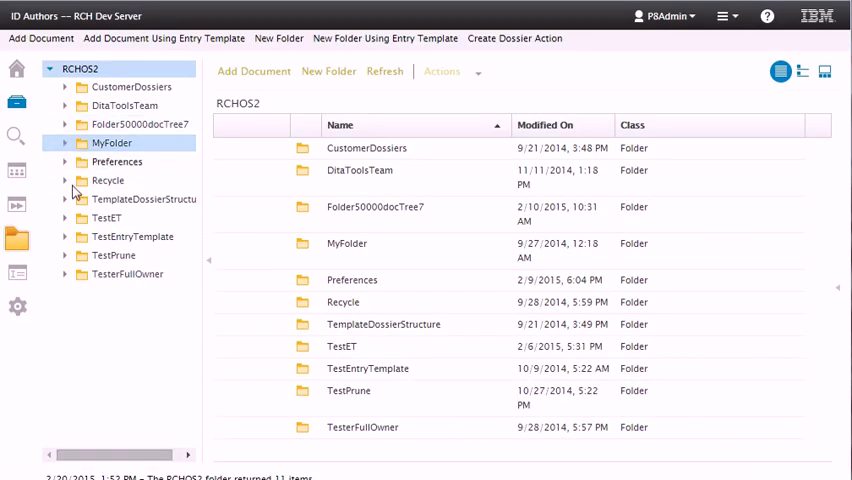
{"action": "right_click", "coordinate": [105, 217]}
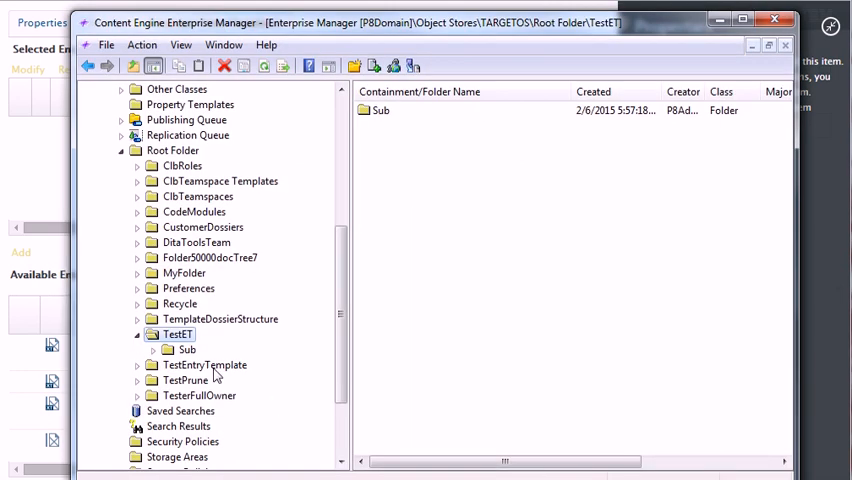
- Open TestET's properties in Enterprise Manager and view its single XML annotation
{"action": "left_click", "coordinate": [135, 333]}
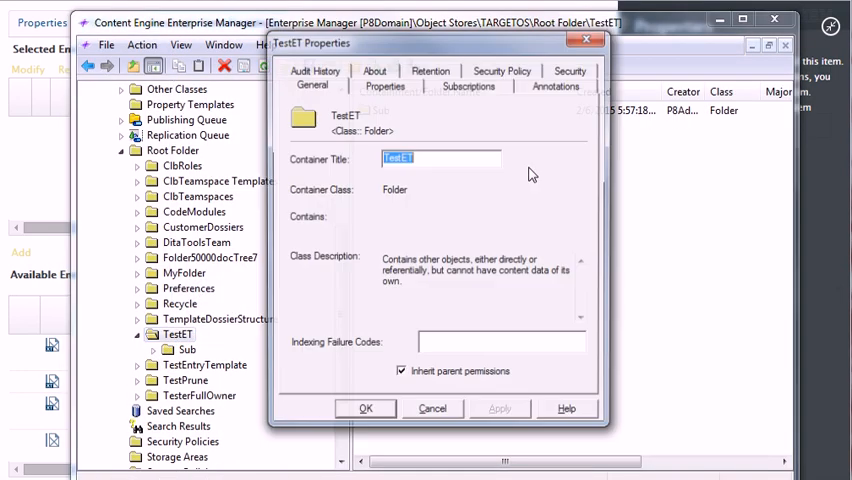
{"action": "left_click", "coordinate": [556, 84]}
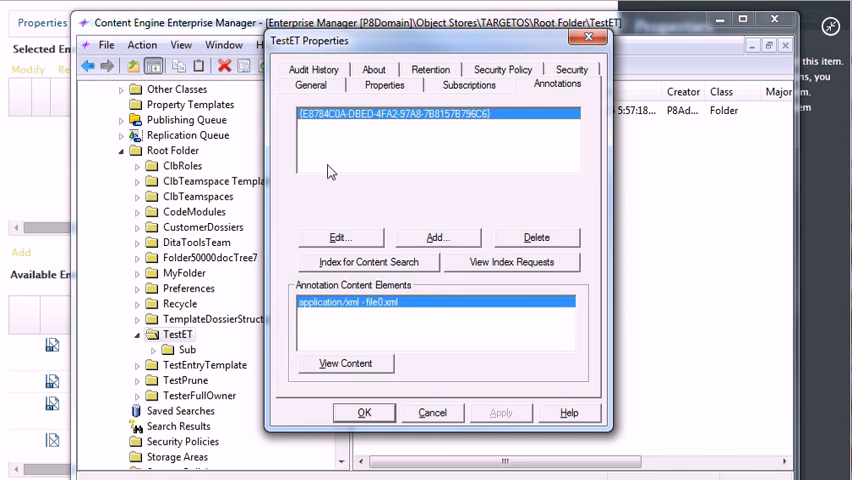